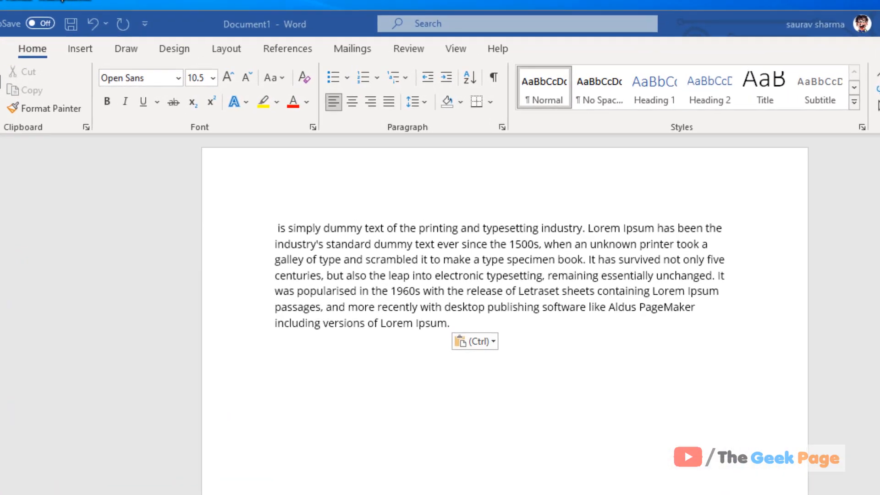
pyautogui.moveTo(451, 405)
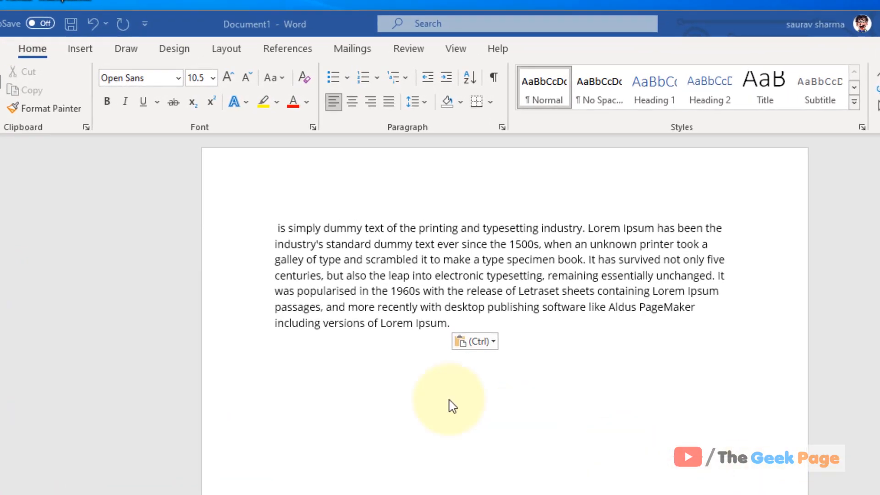
# - Add an empty line above the Lorem Ipsum paragraph and place the cursor on it
pyautogui.click(281, 232)
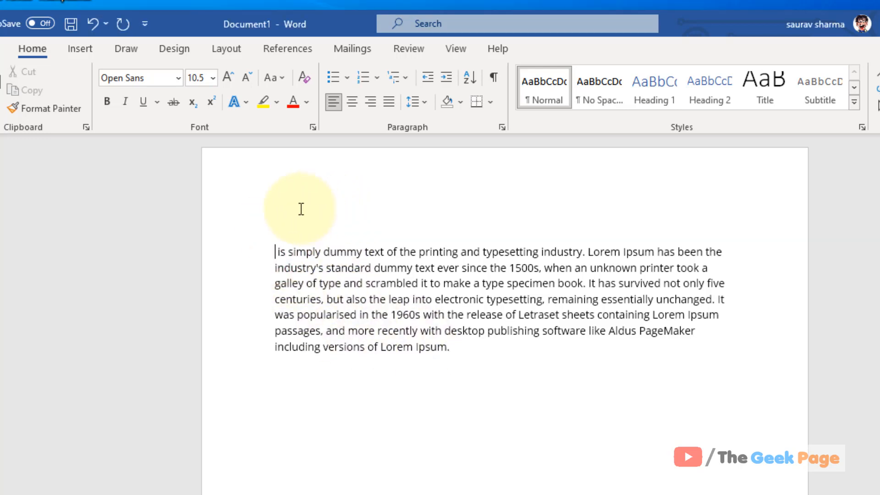
pyautogui.moveTo(286, 229)
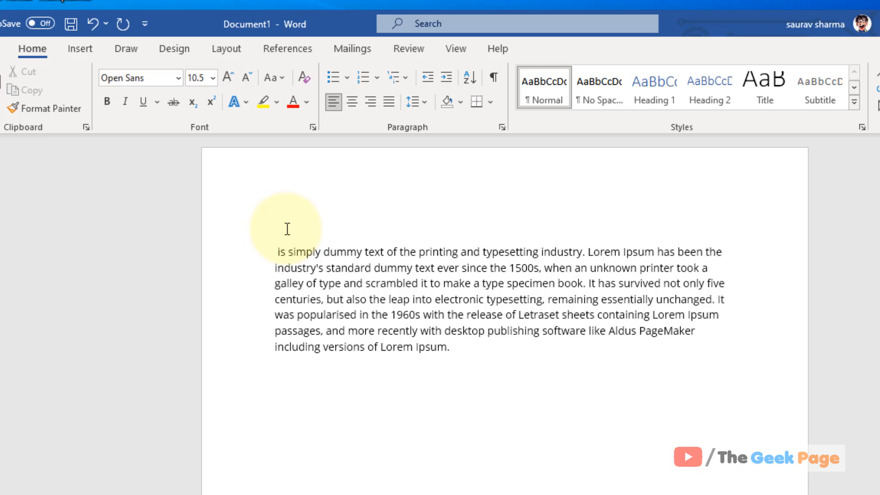
pyautogui.click(275, 228)
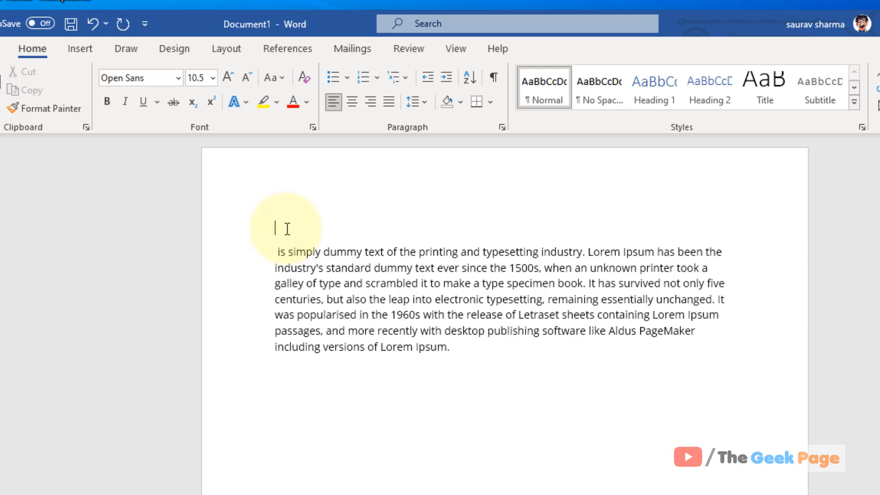
pyautogui.moveTo(278, 227)
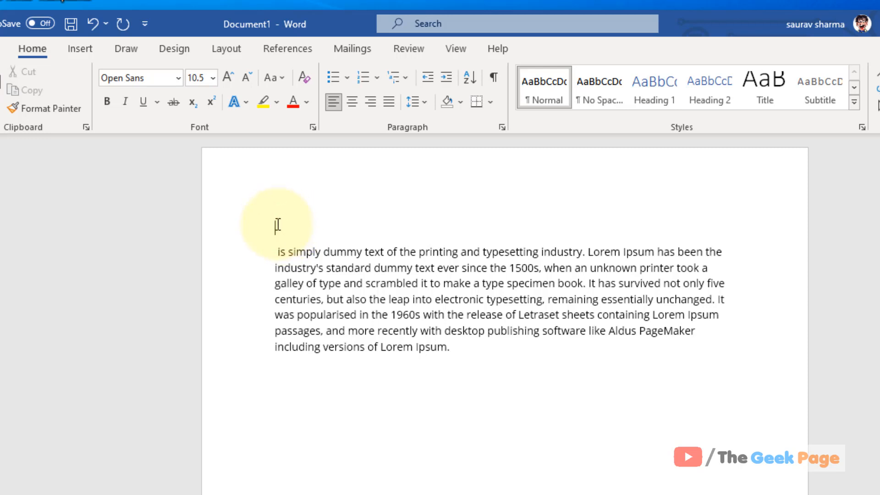
# - Show the Insert ribbon to reach Quick Parts
pyautogui.click(80, 49)
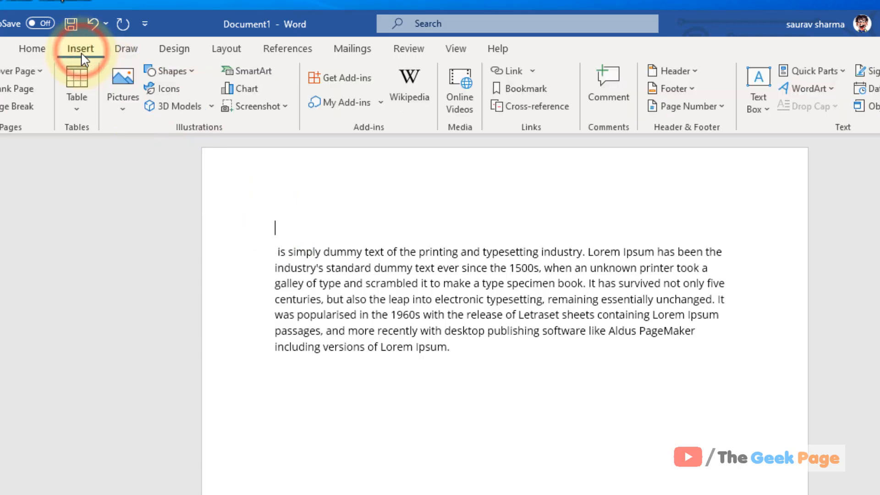
pyautogui.moveTo(757, 90)
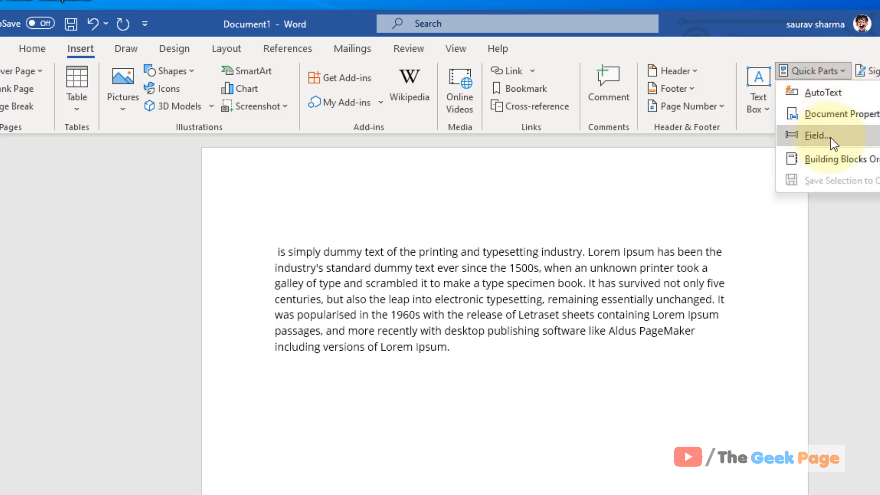
# - Insert a NumWords field from the Document Information category, showing 89
pyautogui.click(815, 135)
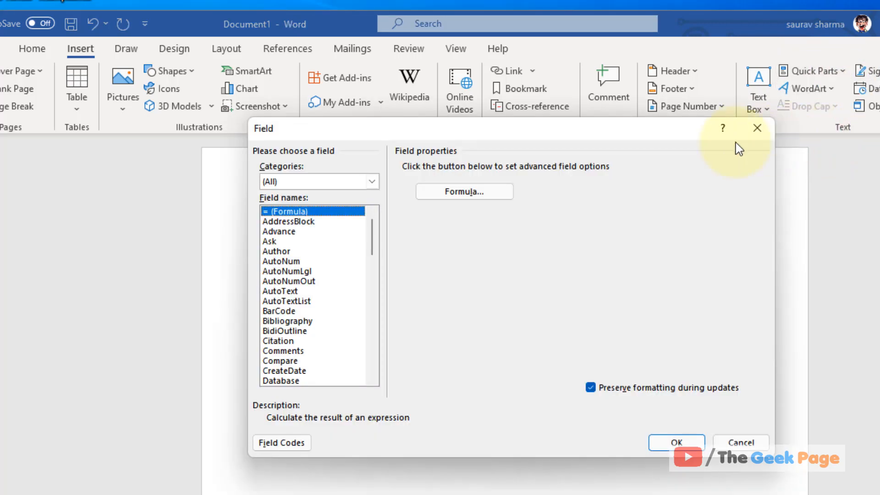
pyautogui.click(370, 180)
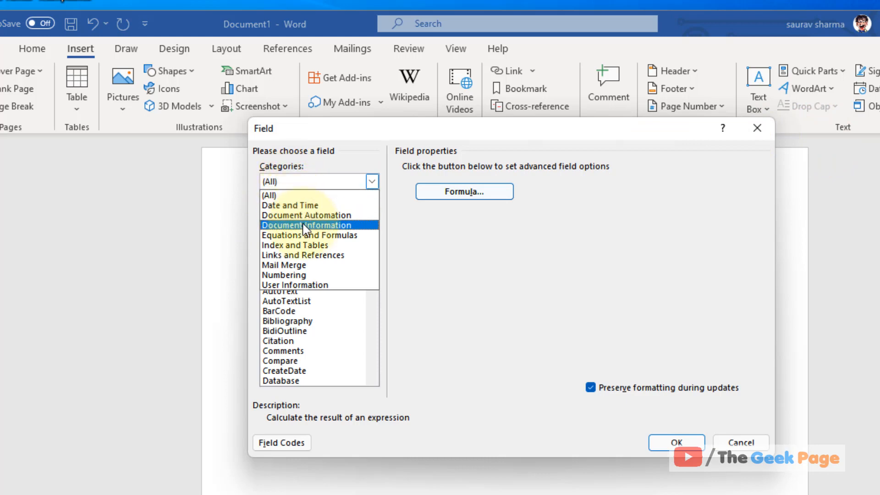
pyautogui.click(307, 225)
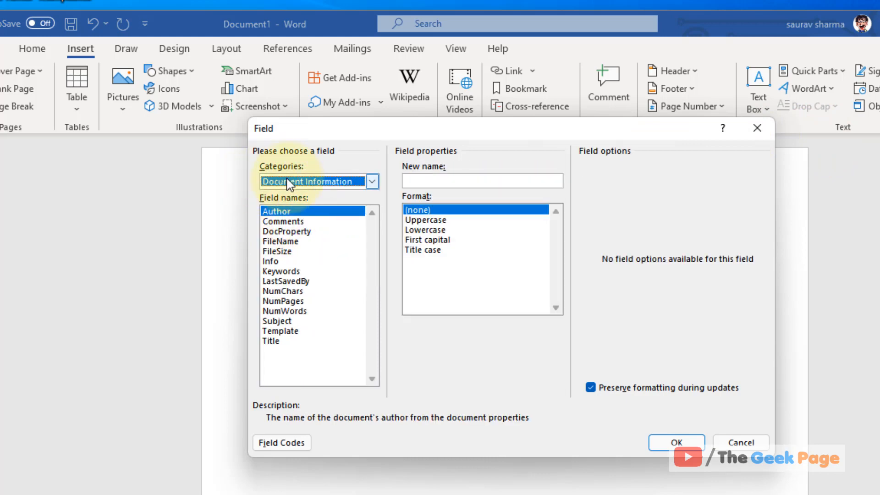
pyautogui.click(284, 311)
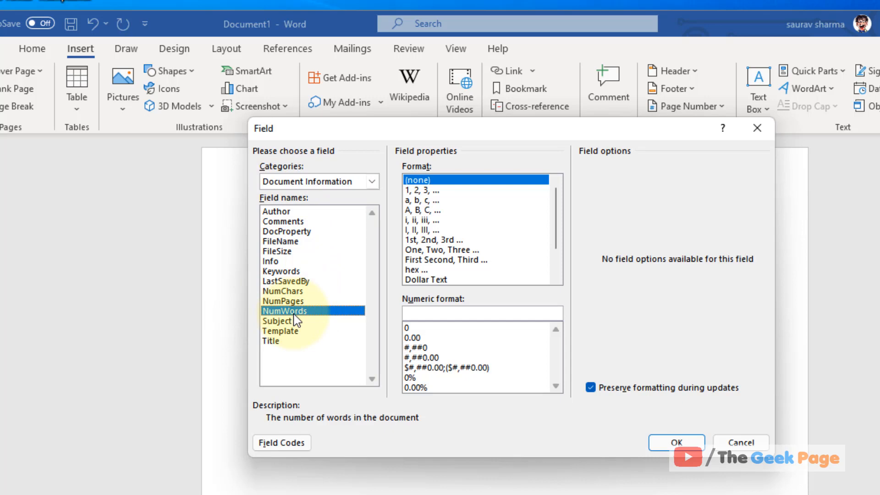
pyautogui.moveTo(675, 442)
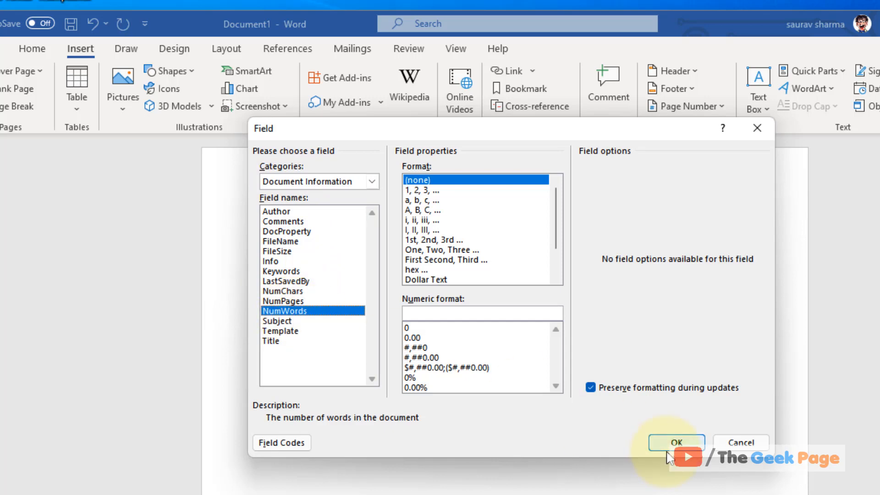
pyautogui.click(676, 442)
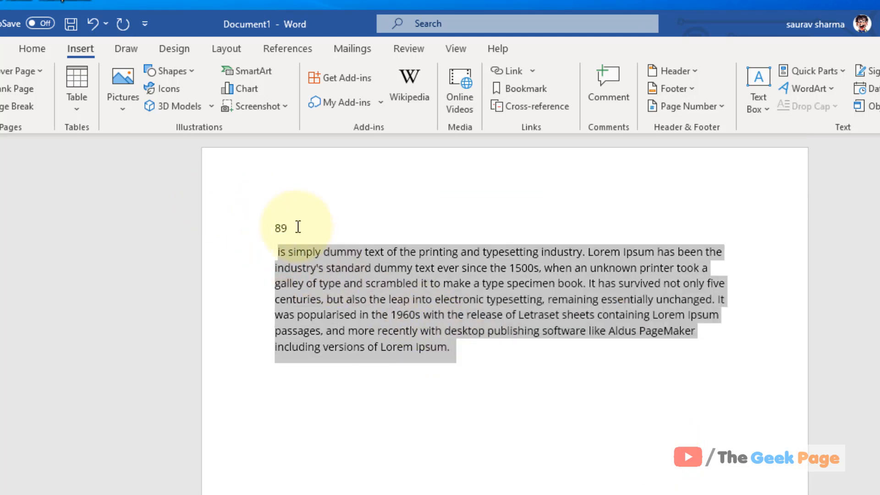
# - Append 'Now lets write some more words' to the paragraph and update the field to 96
pyautogui.click(455, 346)
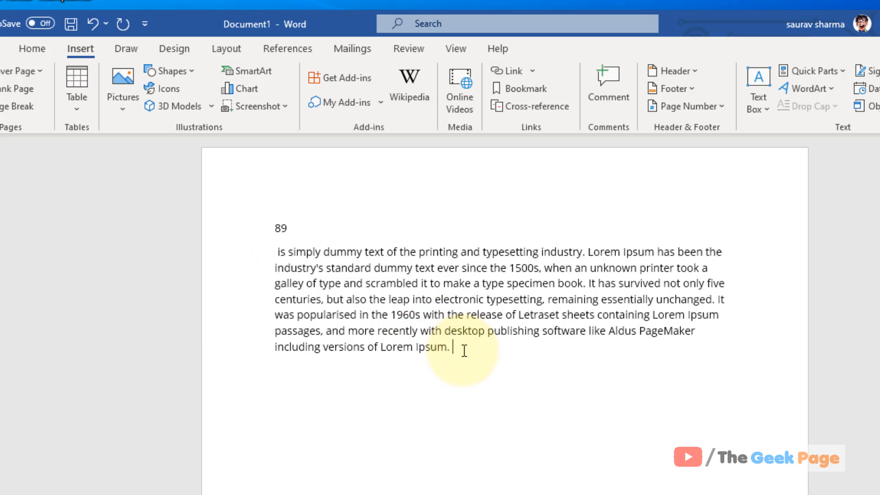
pyautogui.write('Now lets w')
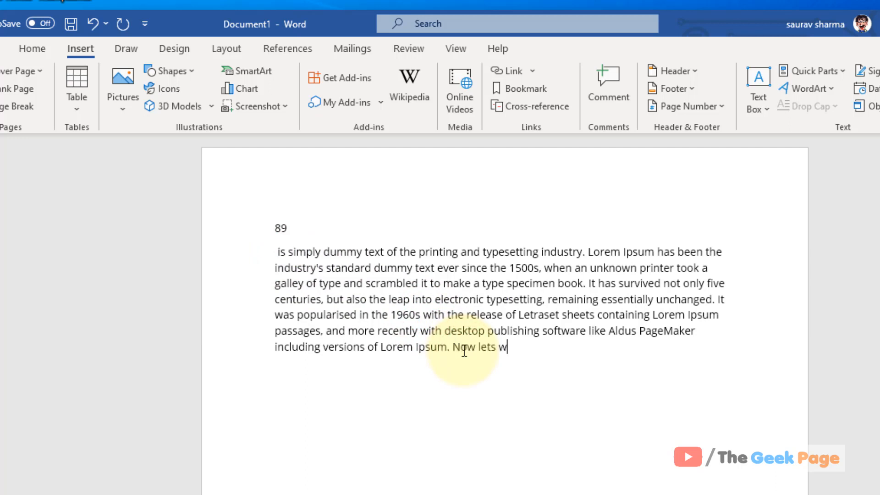
pyautogui.write('rite some m')
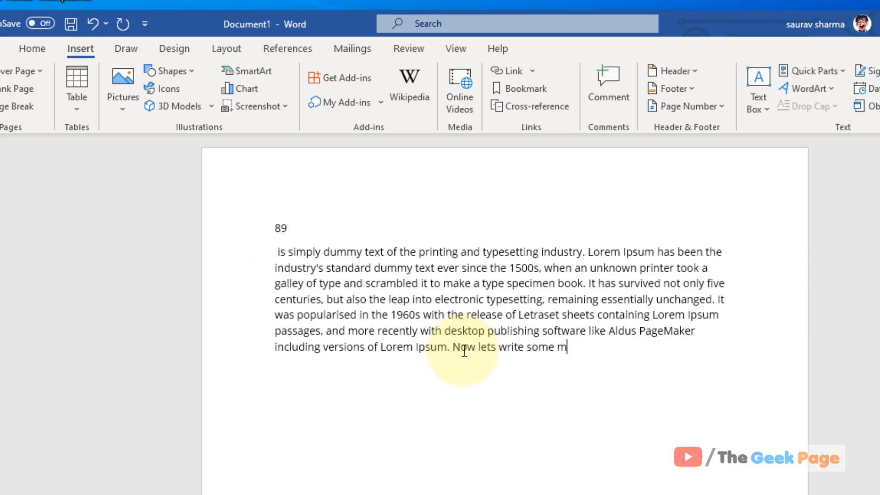
pyautogui.write('ore words')
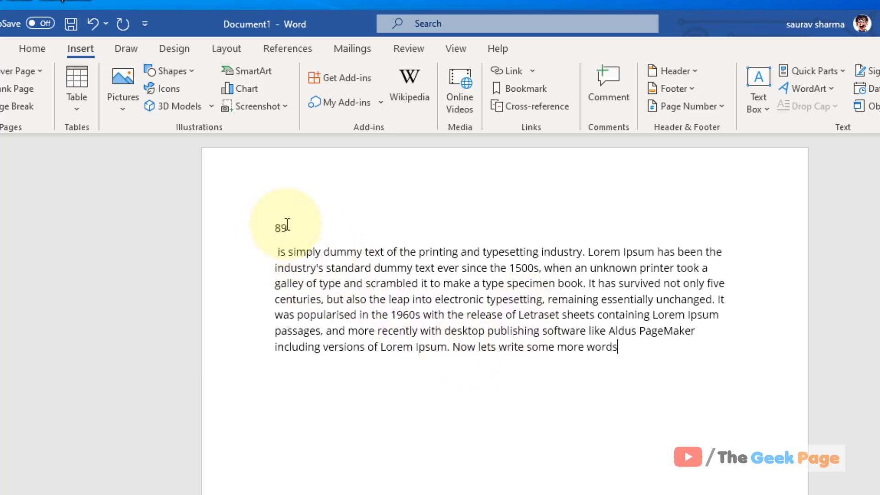
pyautogui.rightClick(283, 228)
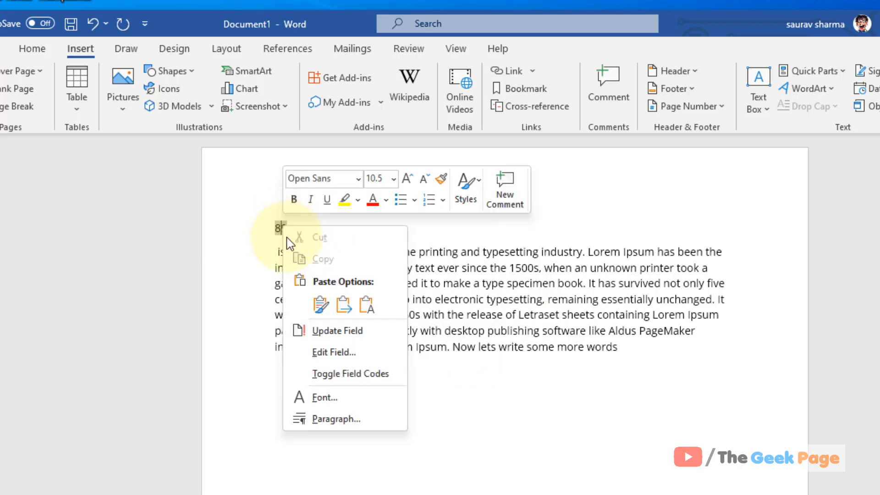
pyautogui.click(337, 330)
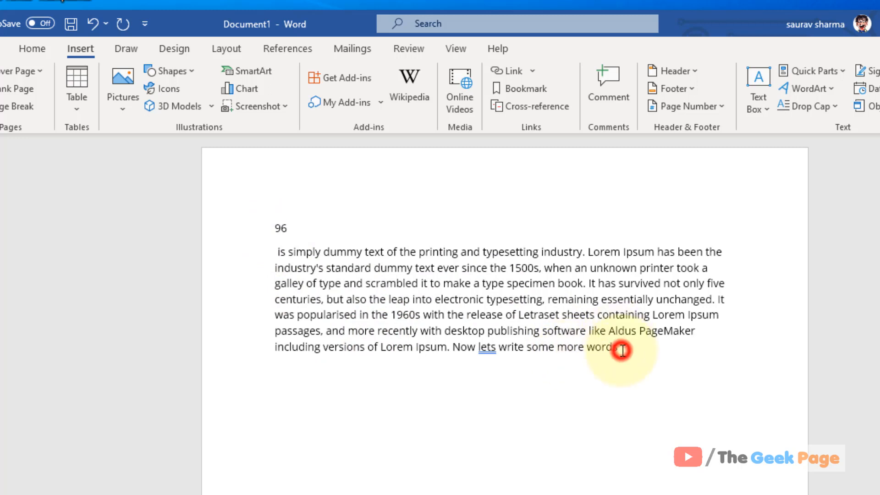
# - Append 'You will write' to the paragraph and refresh the word count to 99 with F9
pyautogui.write('.yo')
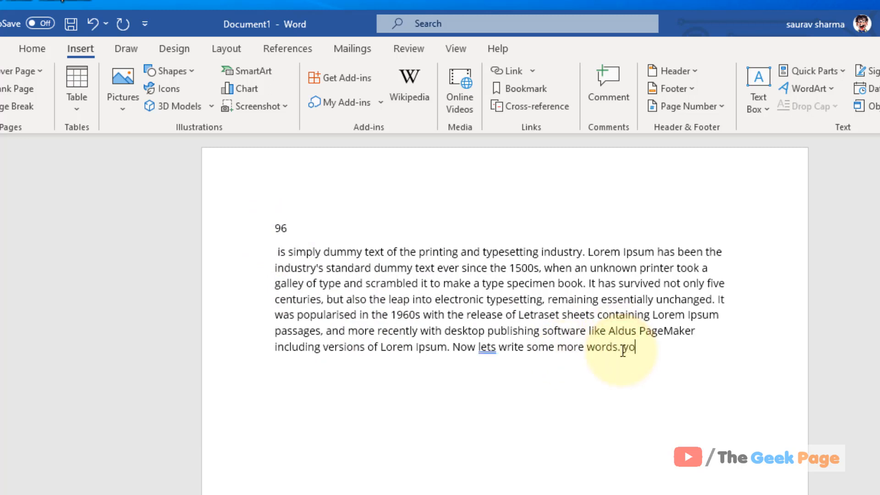
pyautogui.write('You will w')
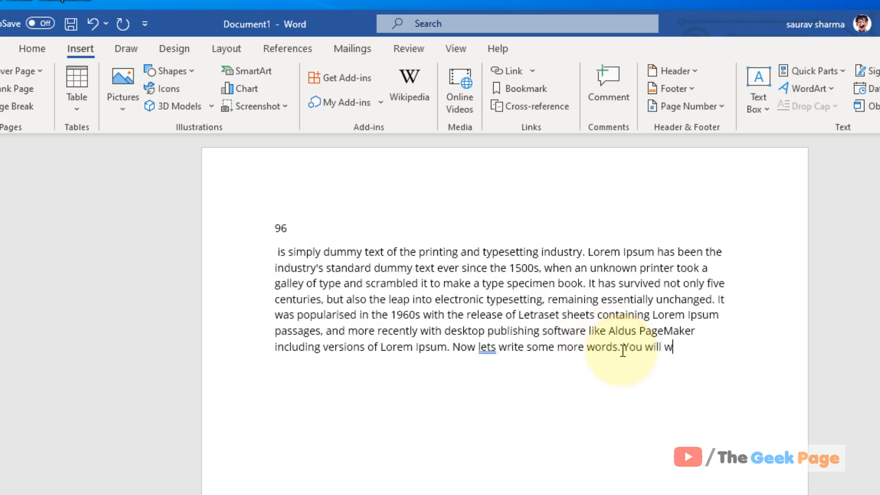
pyautogui.write('rite')
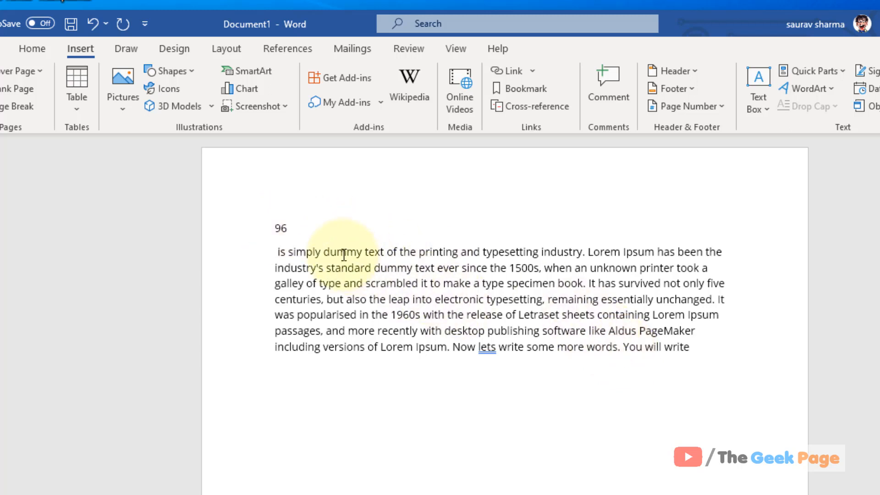
pyautogui.write('99')
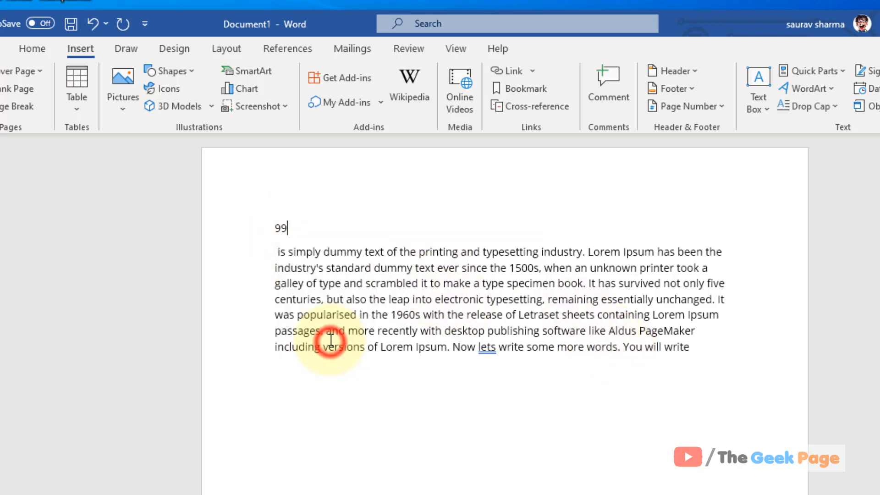